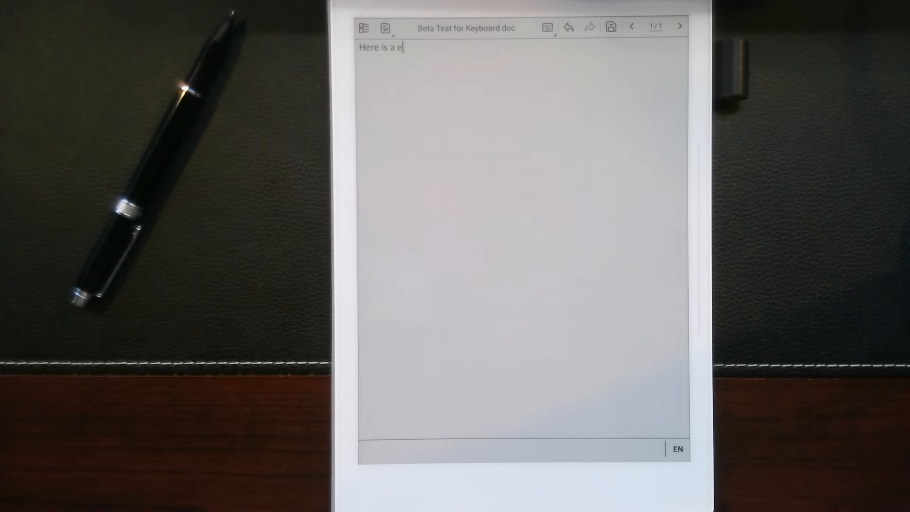
Step: Write "test of the typing on the A5X using my computer keyboard." and start a new paragraph
{"action": "type", "text": "test of"}
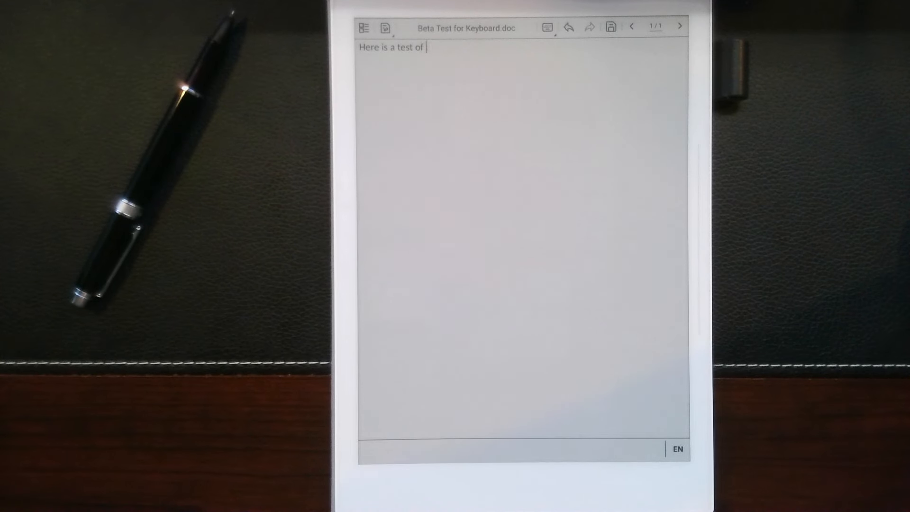
{"action": "type", "text": "the typ"}
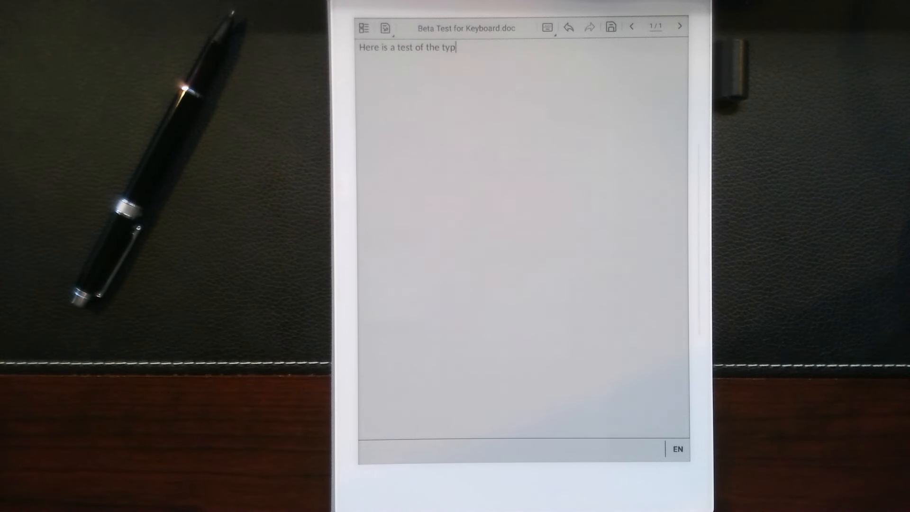
{"action": "type", "text": "ing on the"}
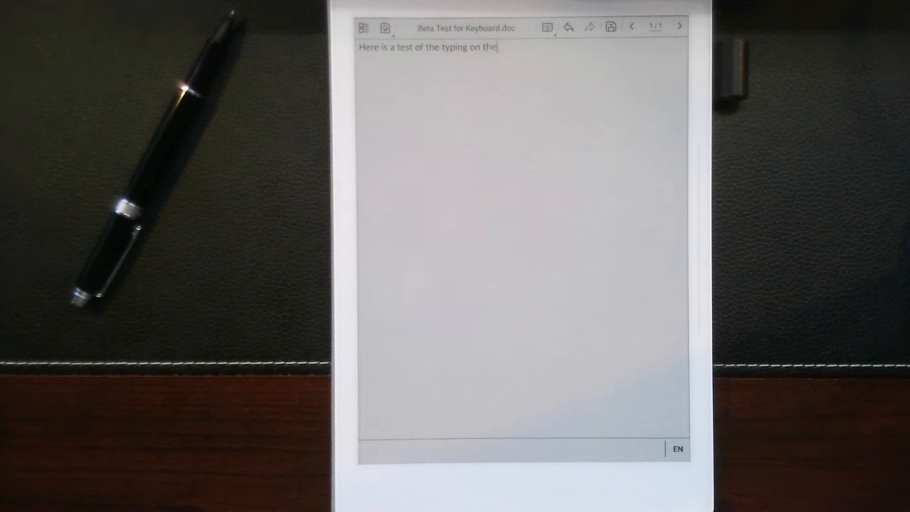
{"action": "type", "text": "the A5"}
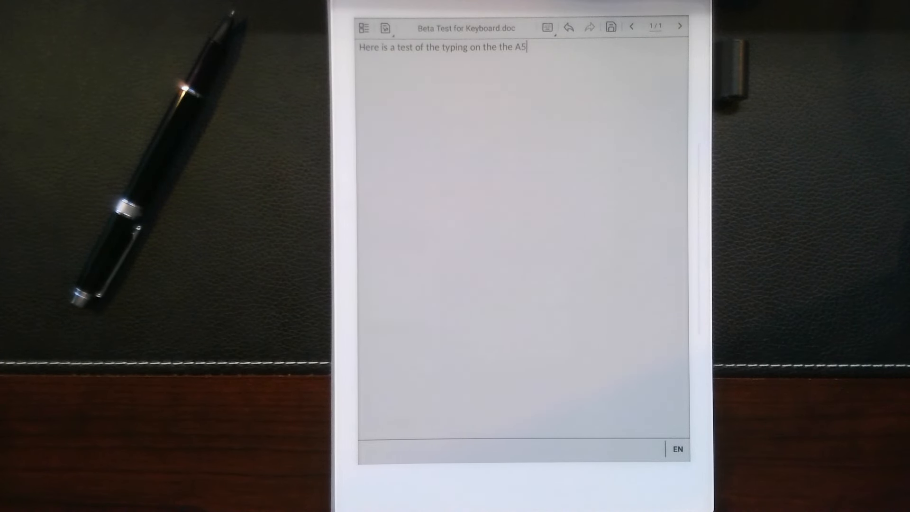
{"action": "type", "text": "X us"}
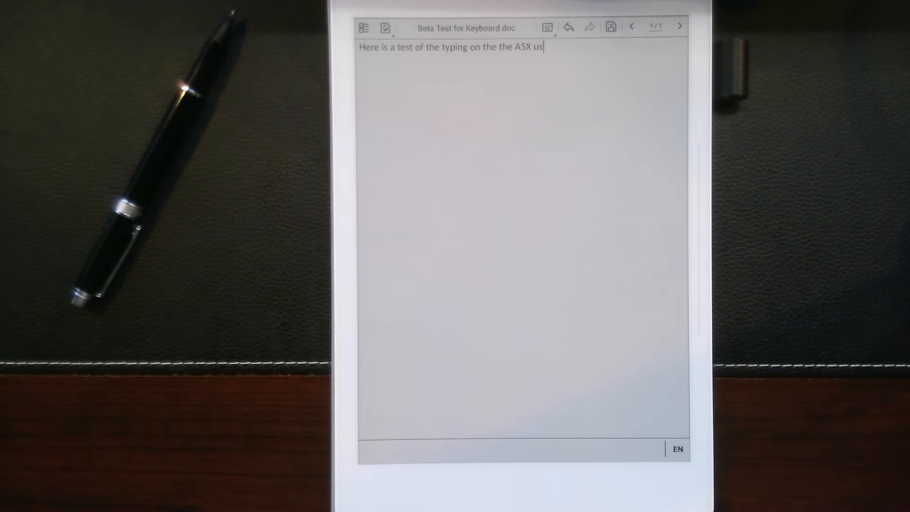
{"action": "type", "text": "ing m"}
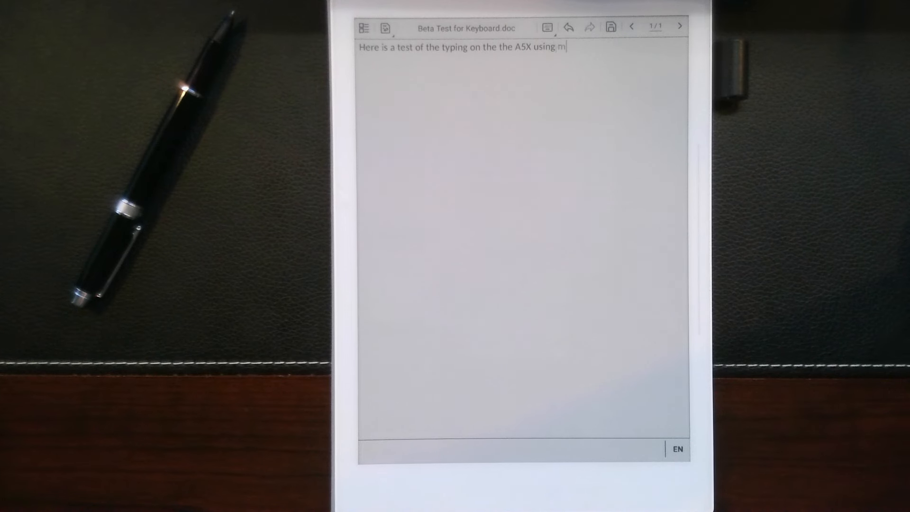
{"action": "type", "text": "y computer"}
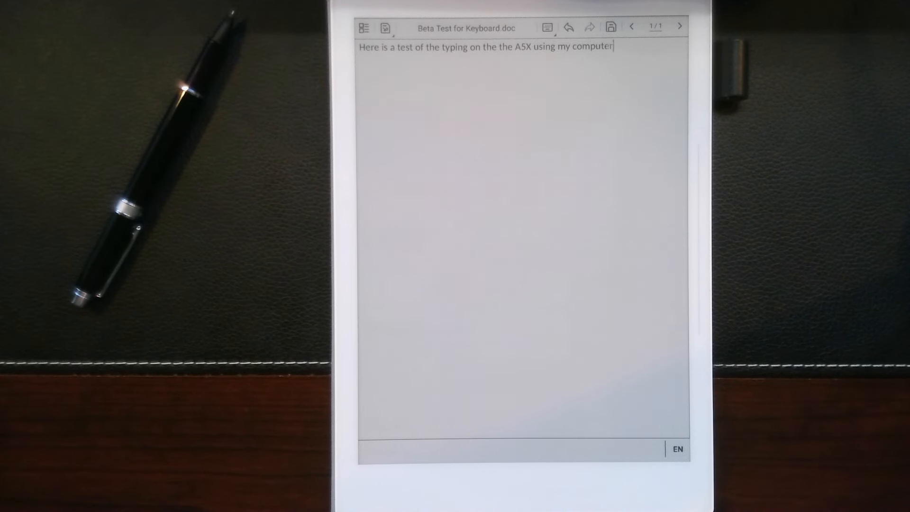
{"action": "type", "text": "ke"}
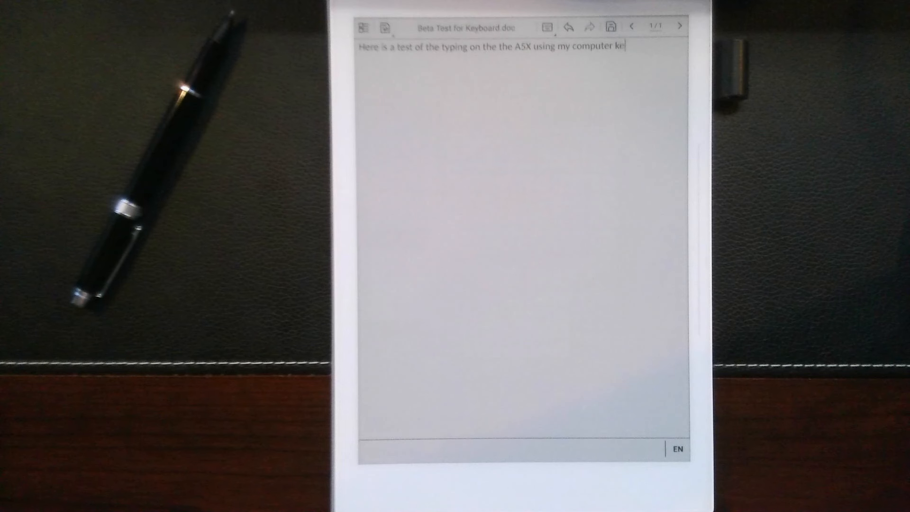
{"action": "type", "text": "yborard."}
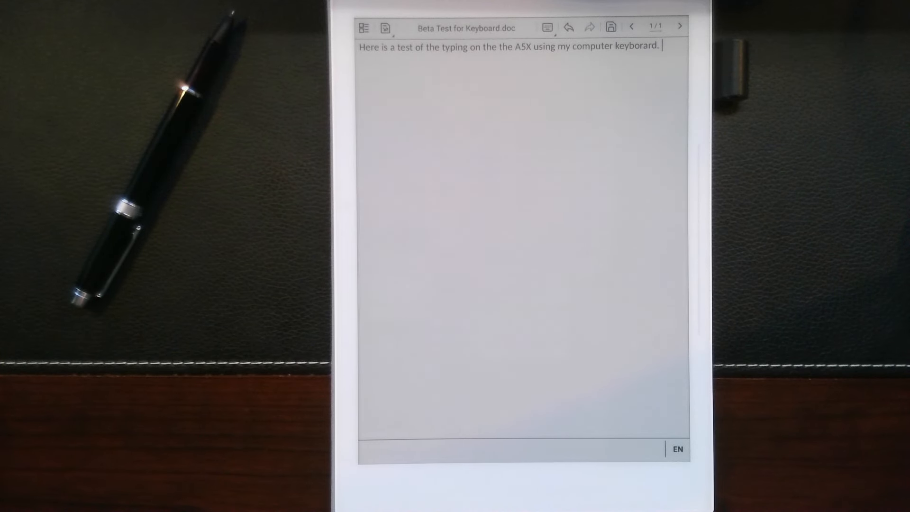
{"action": "key", "text": "Return"}
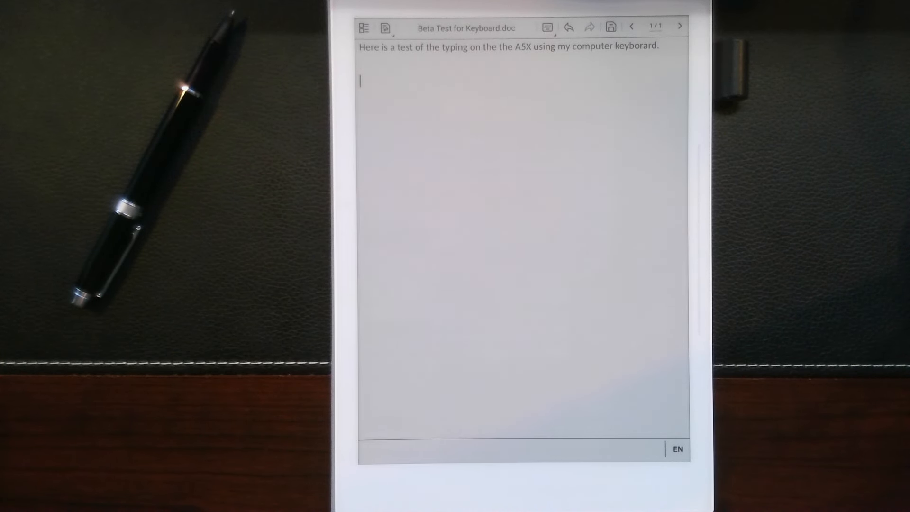
Step: Begin the second paragraph "The functionality is", correcting the mistyped "funct" along the way
{"action": "type", "text": "The"}
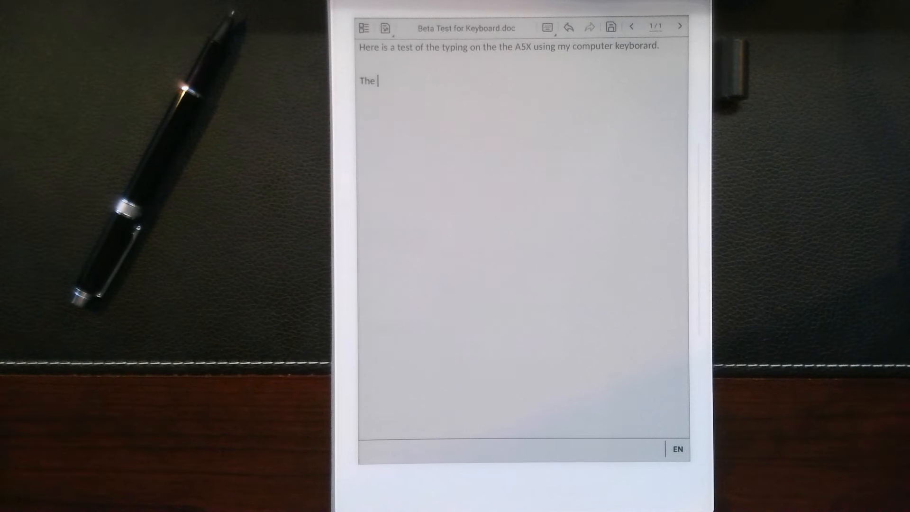
{"action": "type", "text": "fus"}
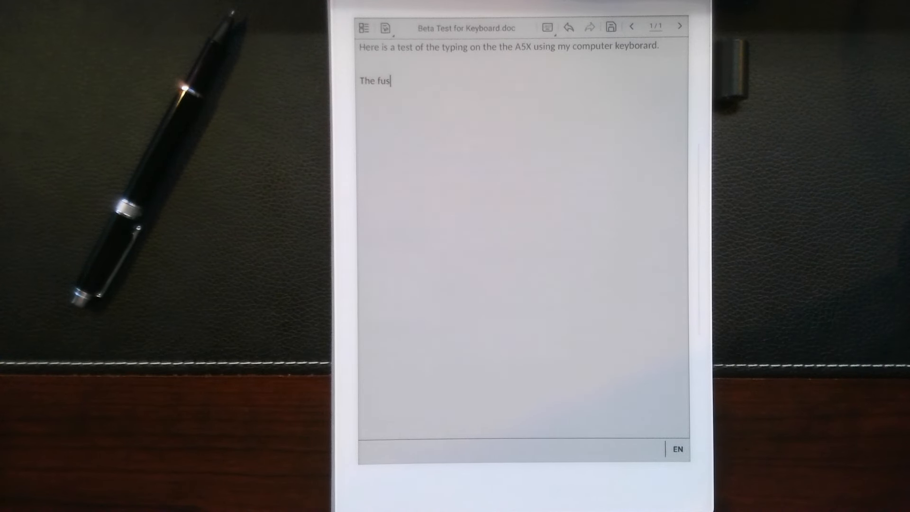
{"action": "type", "text": "nct"}
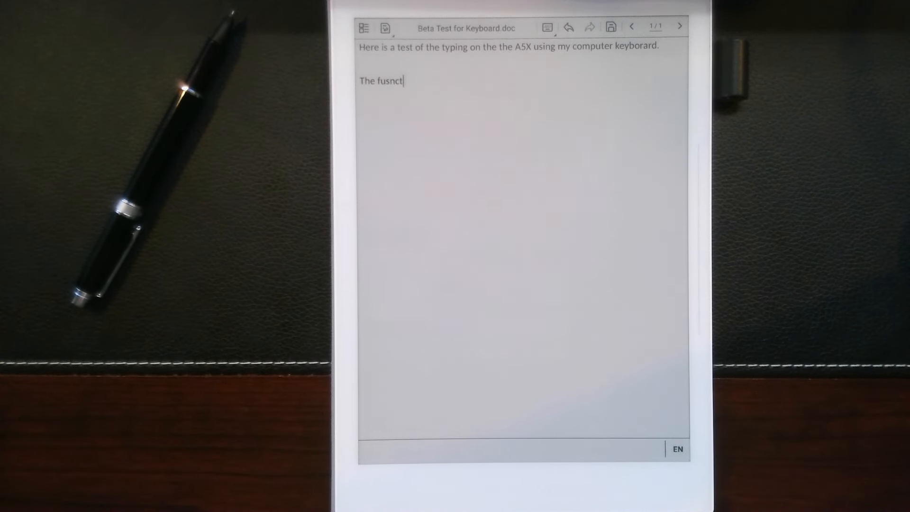
{"action": "key", "text": "Backspace"}
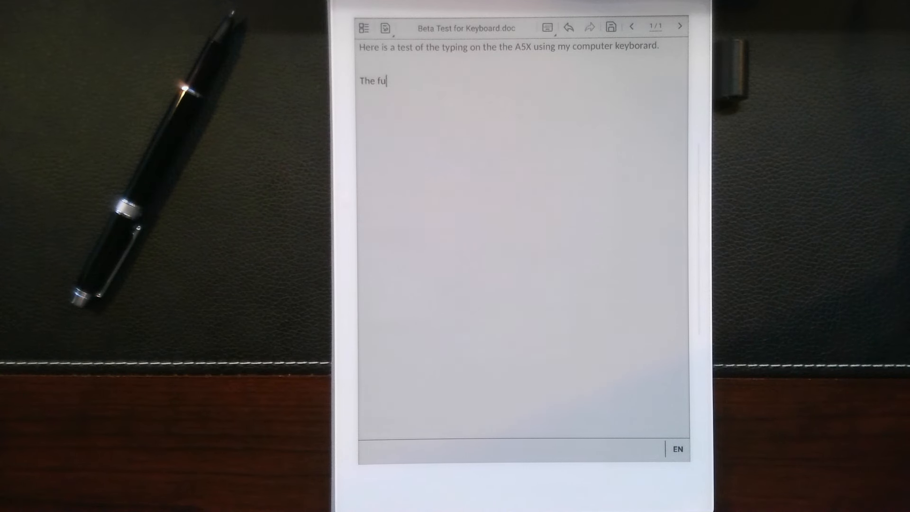
{"action": "type", "text": "nct"}
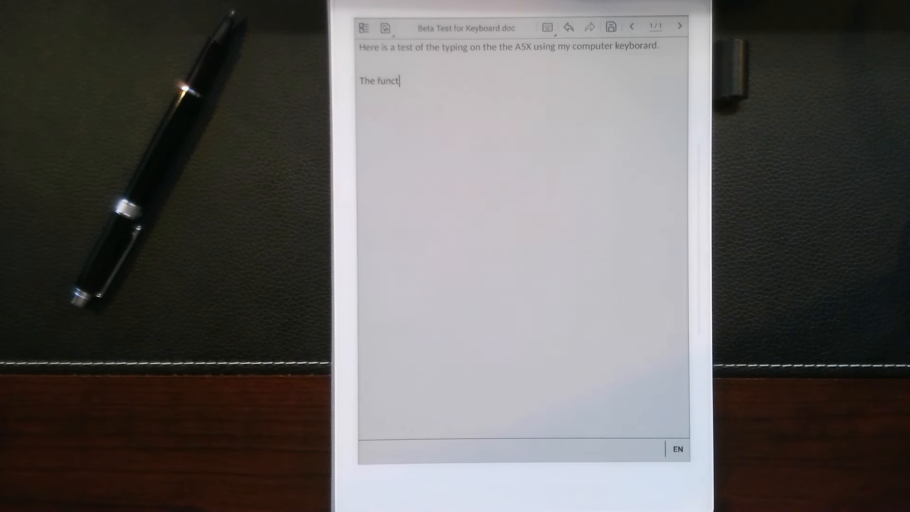
{"action": "type", "text": "ionality is"}
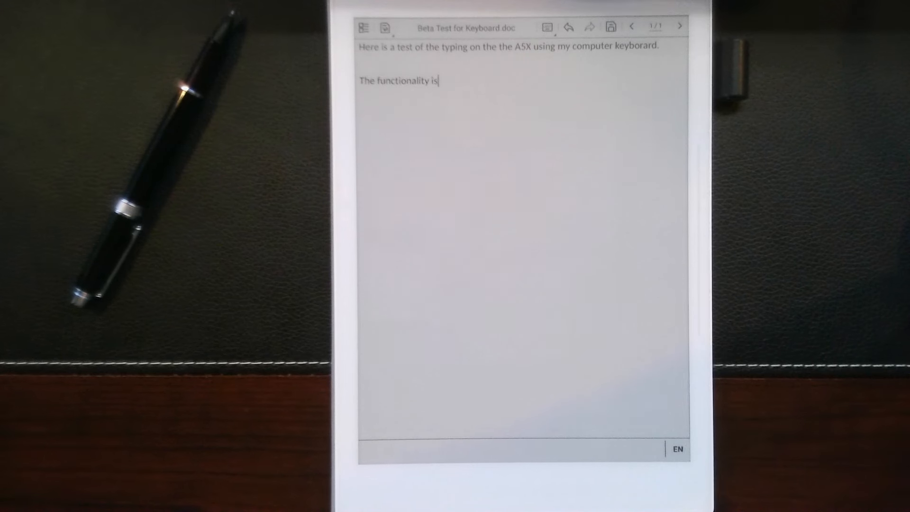
Step: Write "better and tehre is not as much", then erase it back to "The functionality is"
{"action": "type", "text": "better and t"}
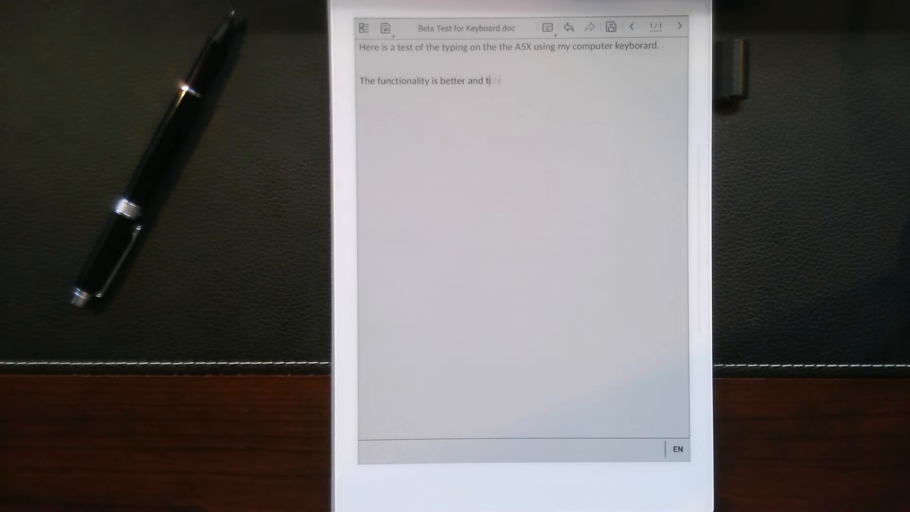
{"action": "type", "text": "ehre is not as much"}
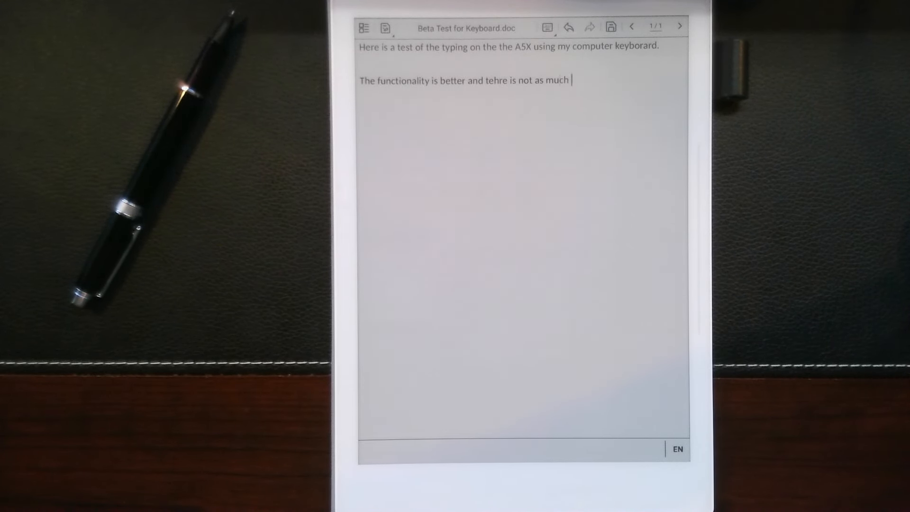
{"action": "key", "text": "backspace"}
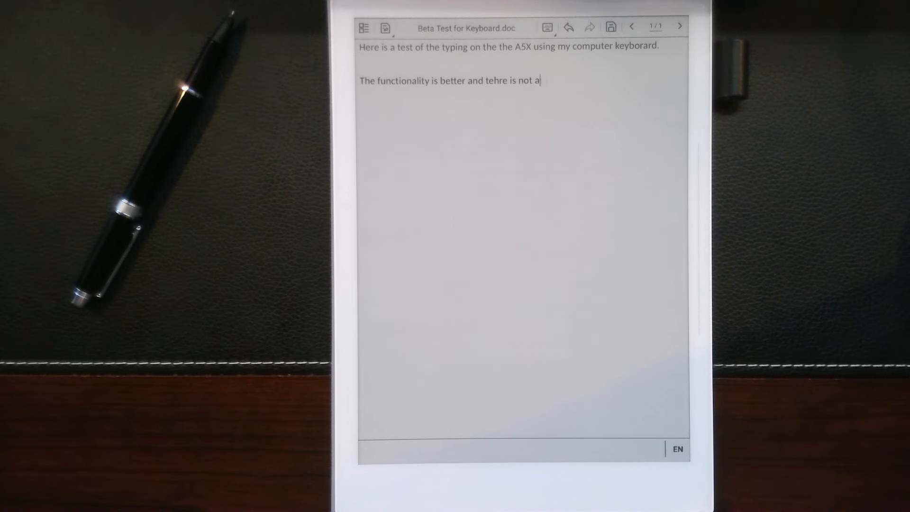
{"action": "key", "text": "backspace"}
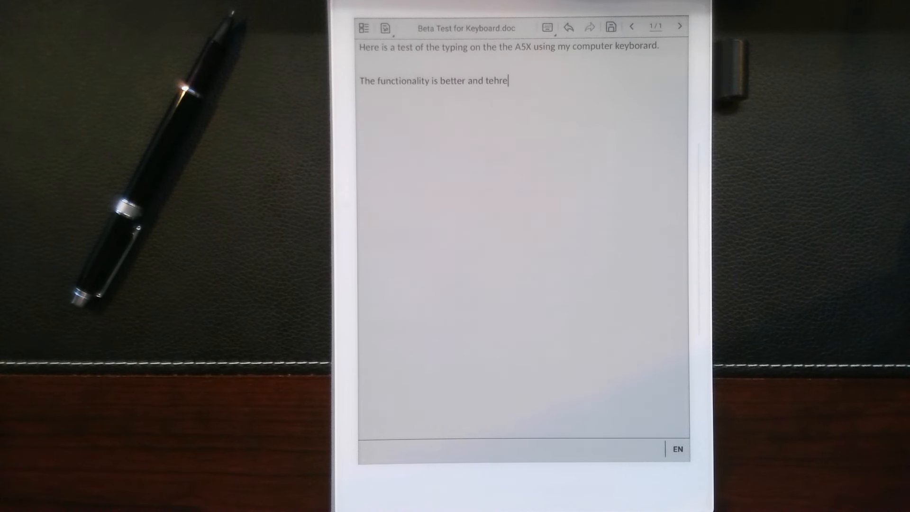
{"action": "key", "text": "backspace"}
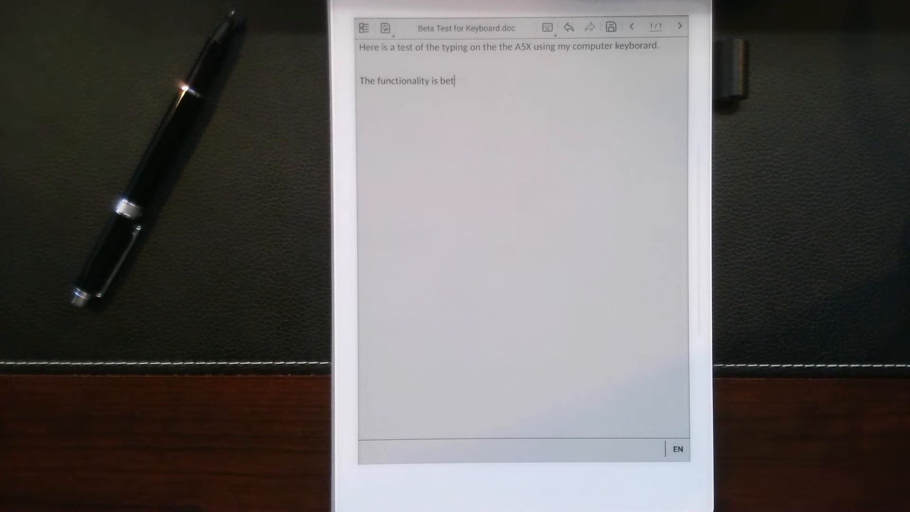
{"action": "key", "text": "Backspace"}
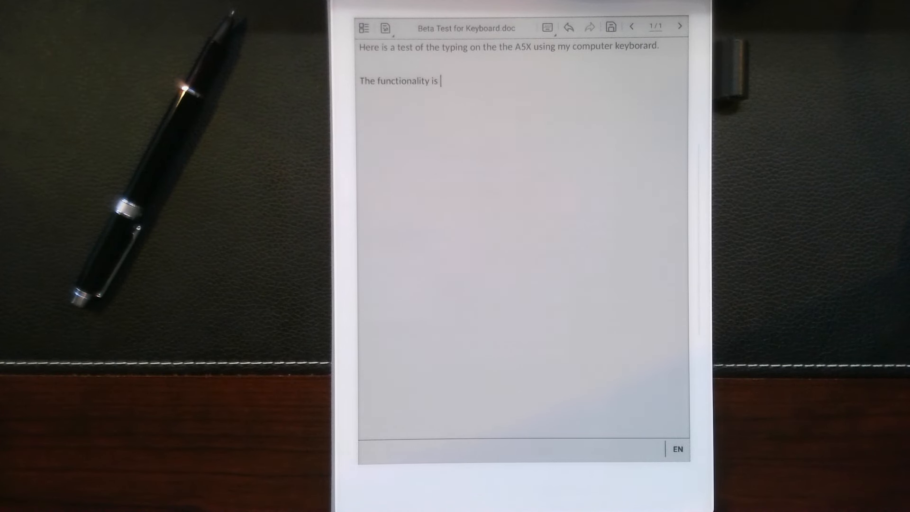
Step: Continue the paragraph with "better, but there is still lag."
{"action": "type", "text": "better"}
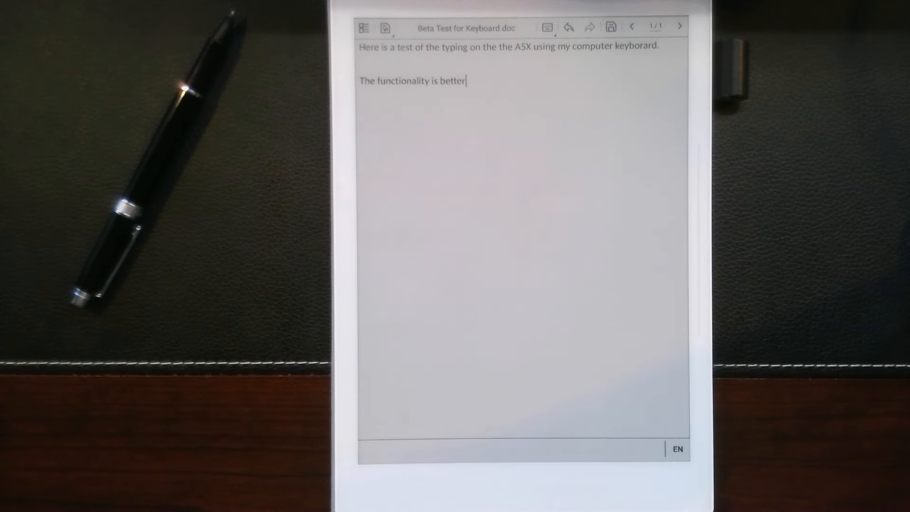
{"action": "type", "text": ", but there"}
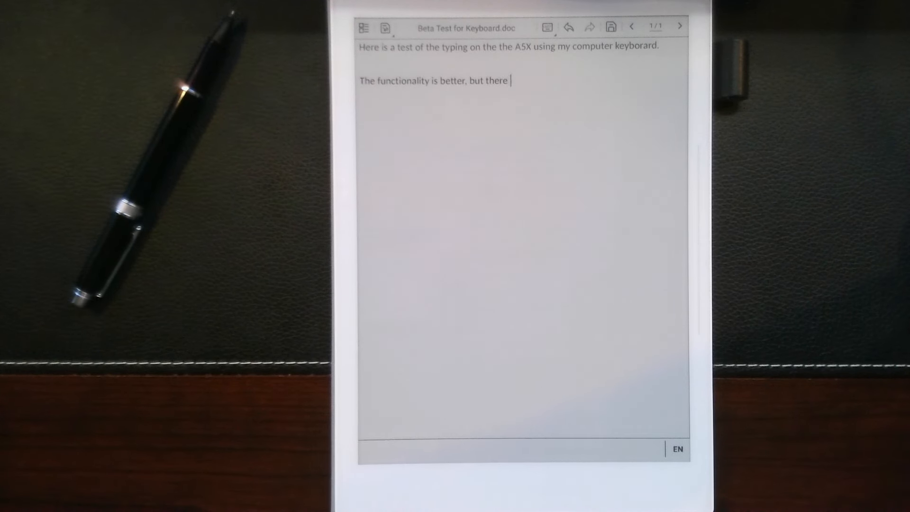
{"action": "type", "text": "is still lag."}
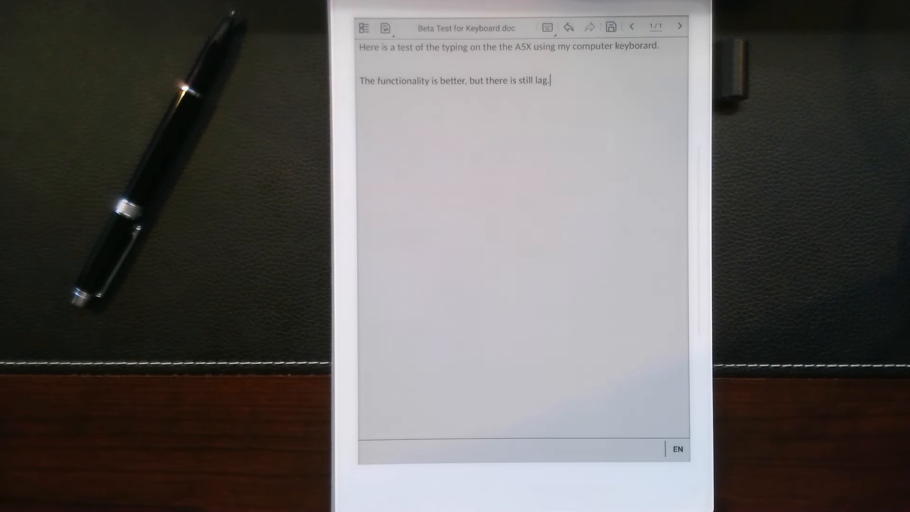
Step: Add the sentence "You can also see my screen shake a little."
{"action": "type", "text": "You can"}
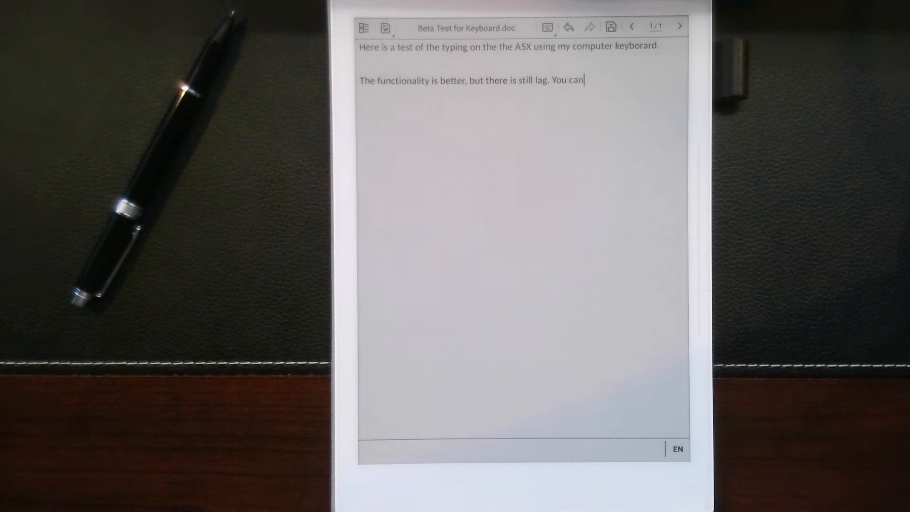
{"action": "type", "text": "also"}
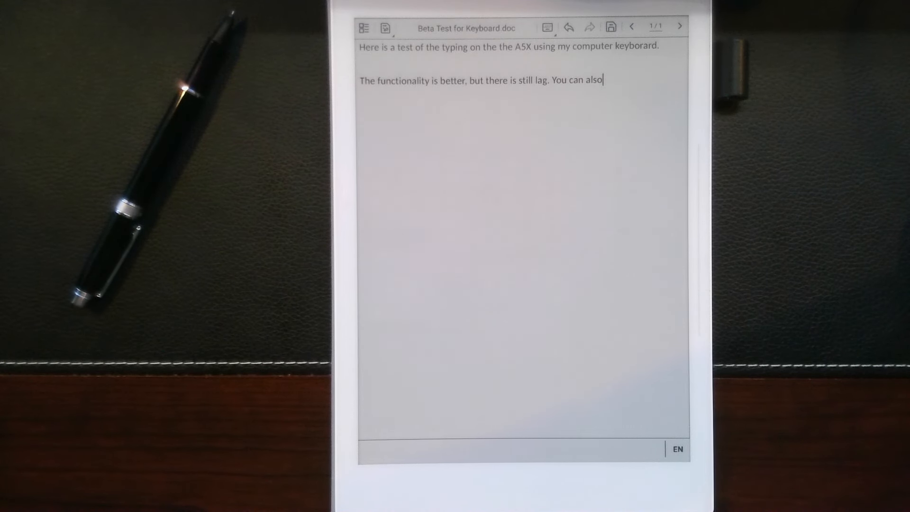
{"action": "type", "text": "see m"}
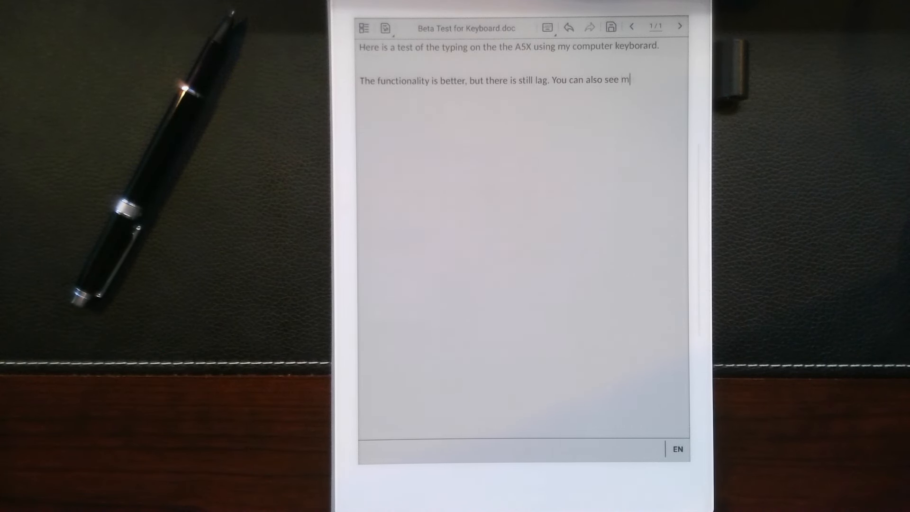
{"action": "type", "text": "y scre"}
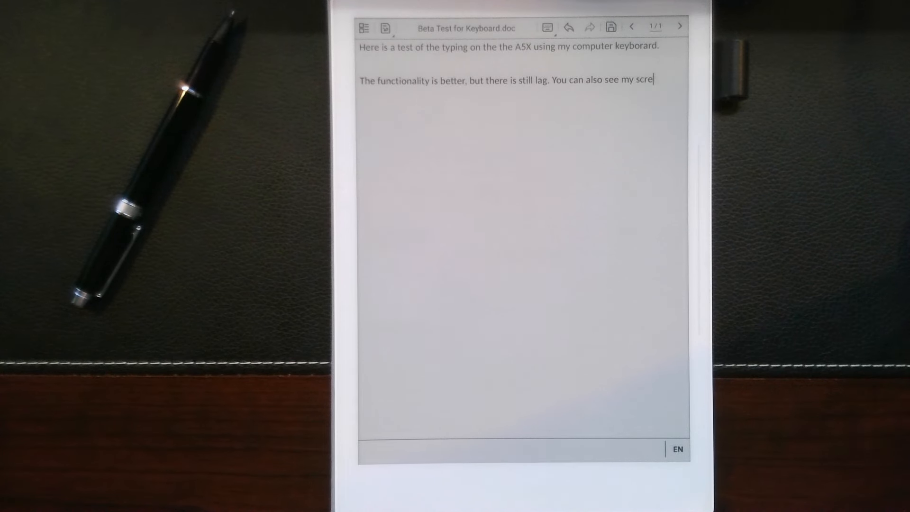
{"action": "type", "text": "en sh"}
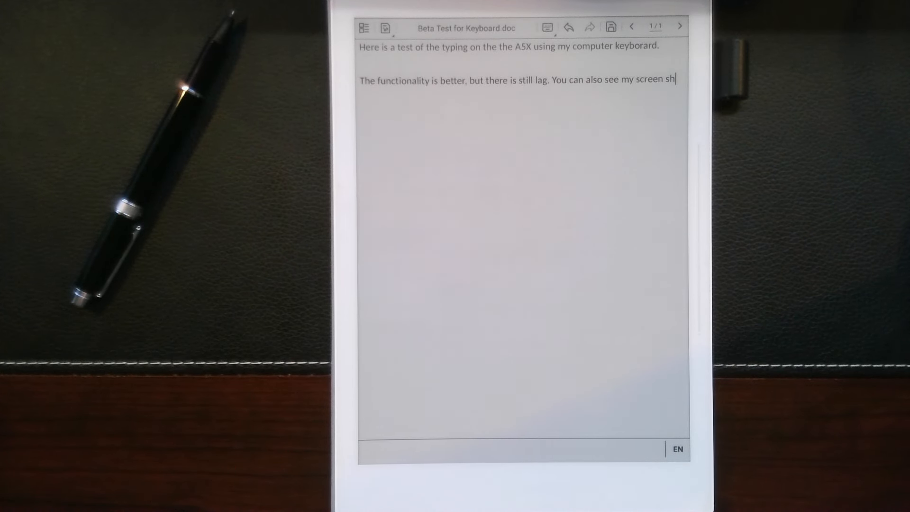
{"action": "type", "text": "ake a l"}
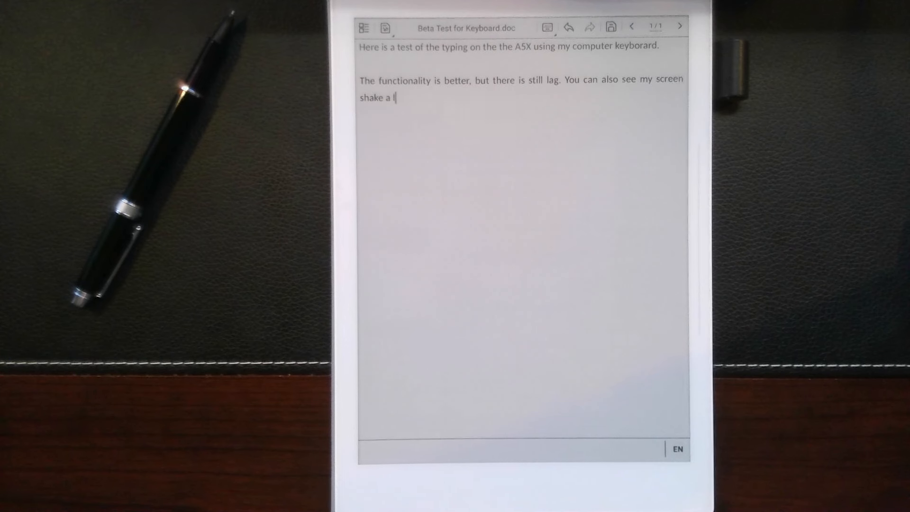
{"action": "type", "text": "ittle."}
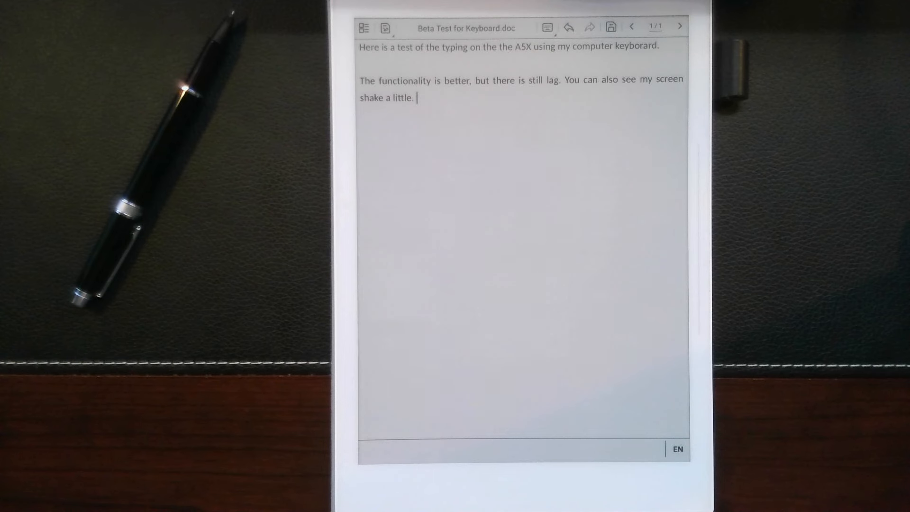
Step: Write "New Lines" on its own line beneath the second paragraph
{"action": "type", "text": "New Lines"}
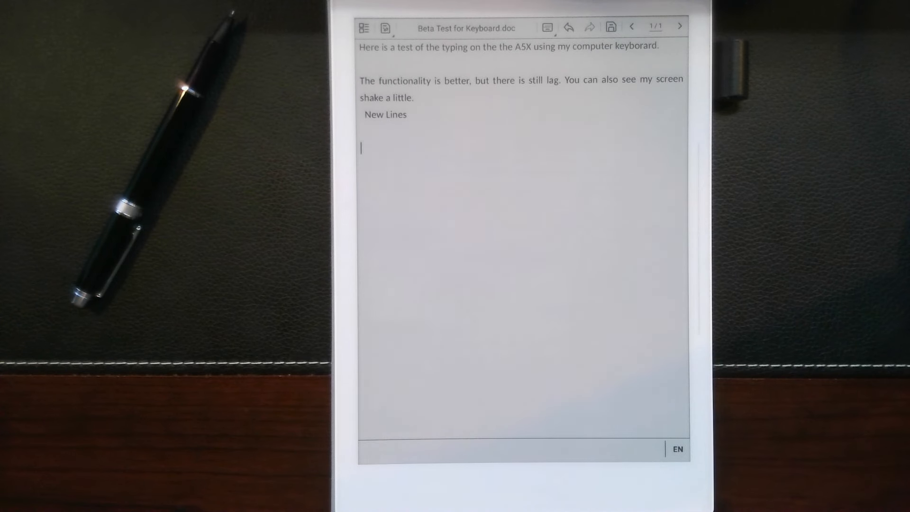